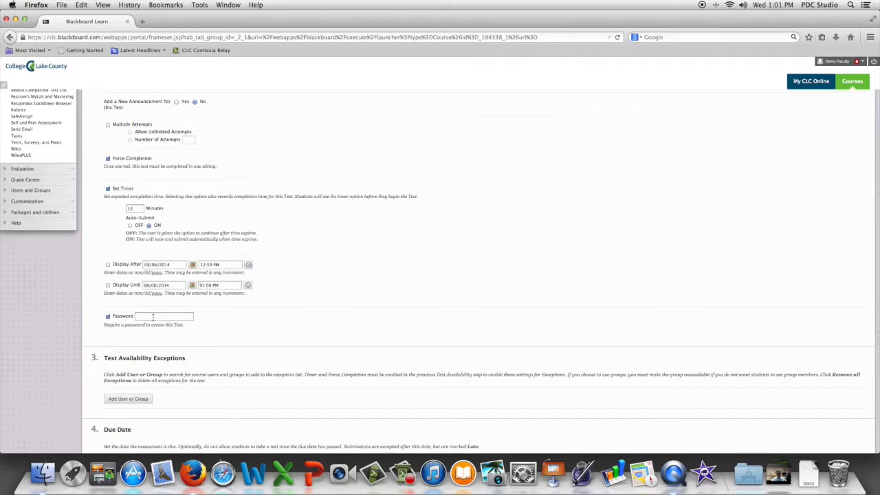
- Uncheck Password under Test Availability so no password is required
{"action": "left_click", "coordinate": [104, 316]}
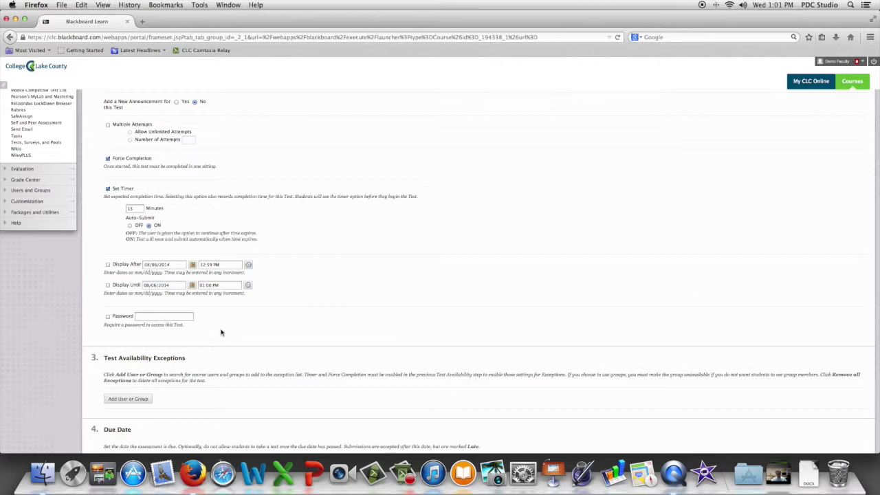
{"action": "scroll", "scroll_direction": "down", "scroll_amount": 3}
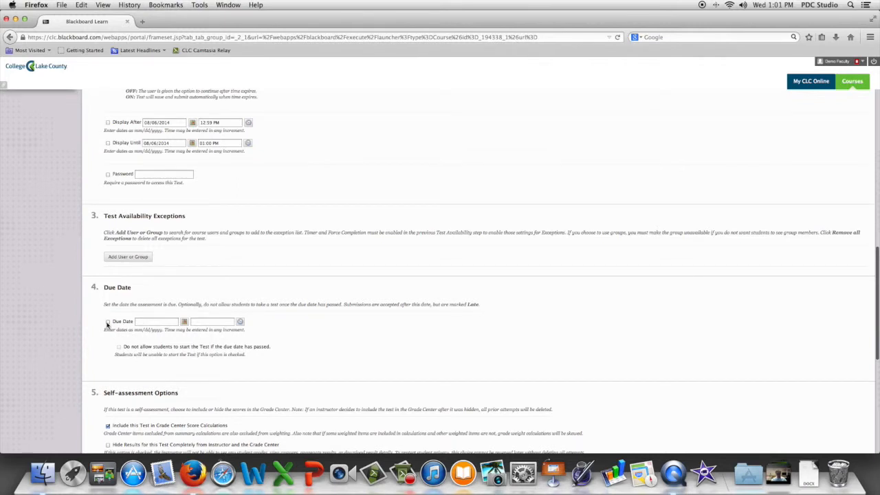
- Enable the Due Date, filling in 08/06/2014 at 11:59 PM
{"action": "left_click", "coordinate": [108, 321]}
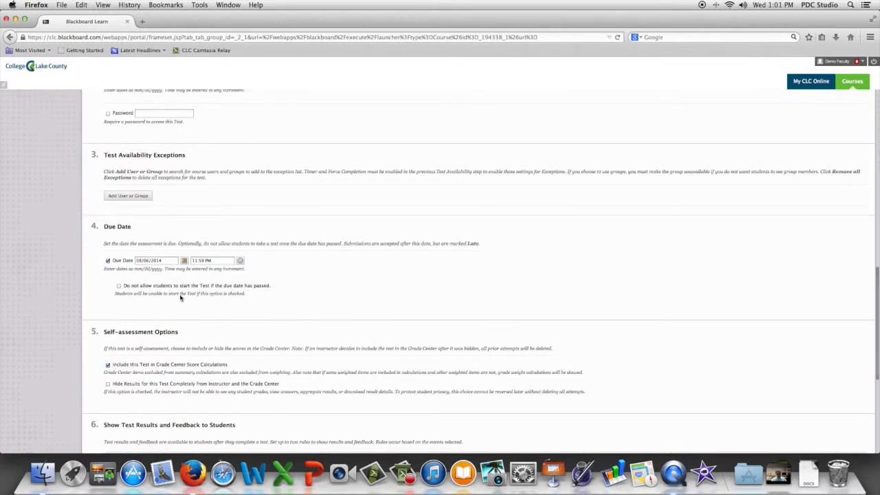
{"action": "scroll", "scroll_direction": "down", "scroll_amount": 3}
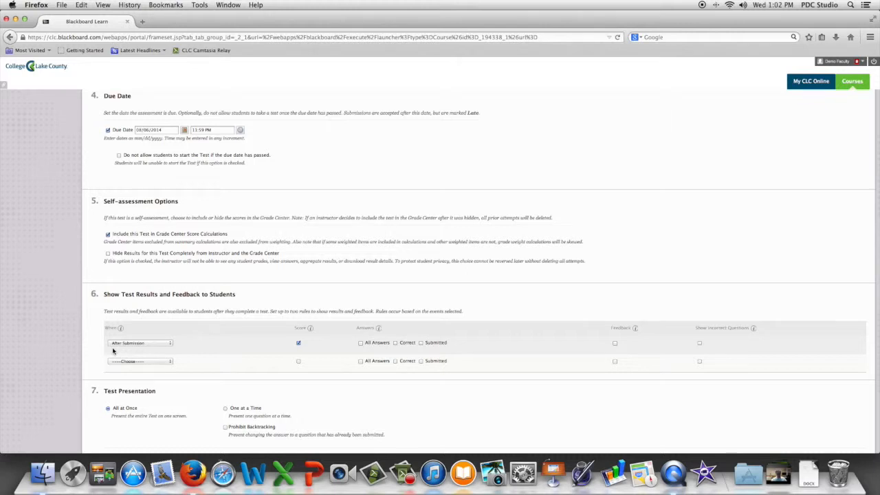
- Set the second rule to After Attempts are graded, showing All Answers and Correct
{"action": "left_click", "coordinate": [139, 361]}
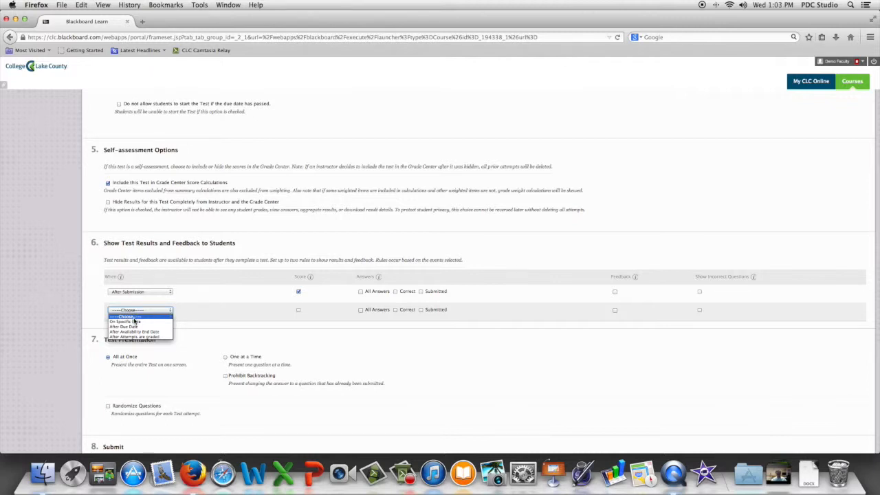
{"action": "left_click", "coordinate": [133, 335]}
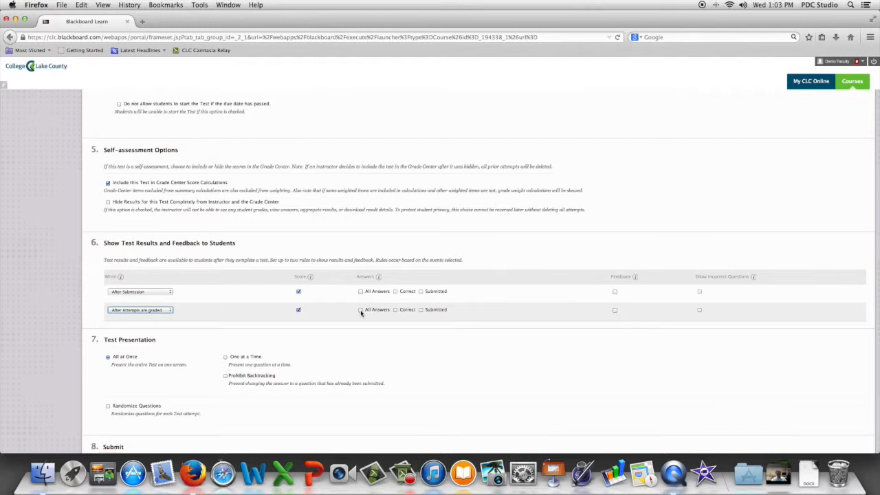
{"action": "left_click", "coordinate": [360, 310]}
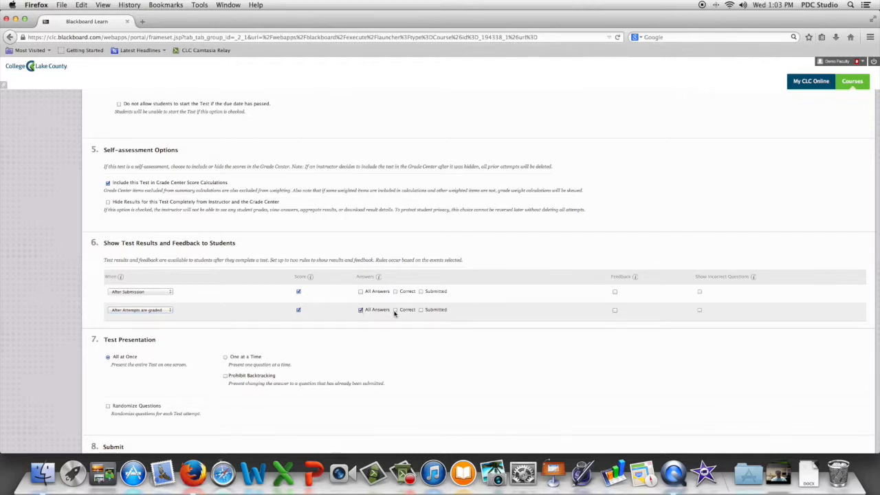
{"action": "left_click", "coordinate": [421, 310]}
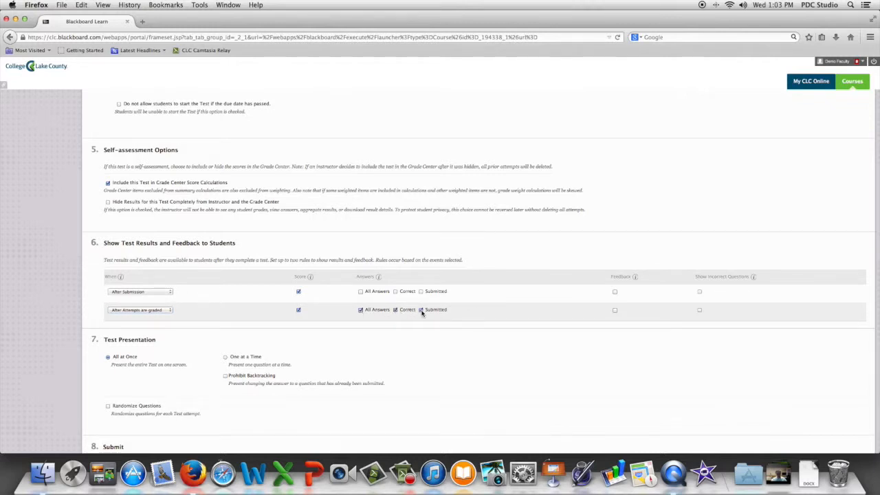
{"action": "scroll", "scroll_direction": "down", "scroll_amount": 3}
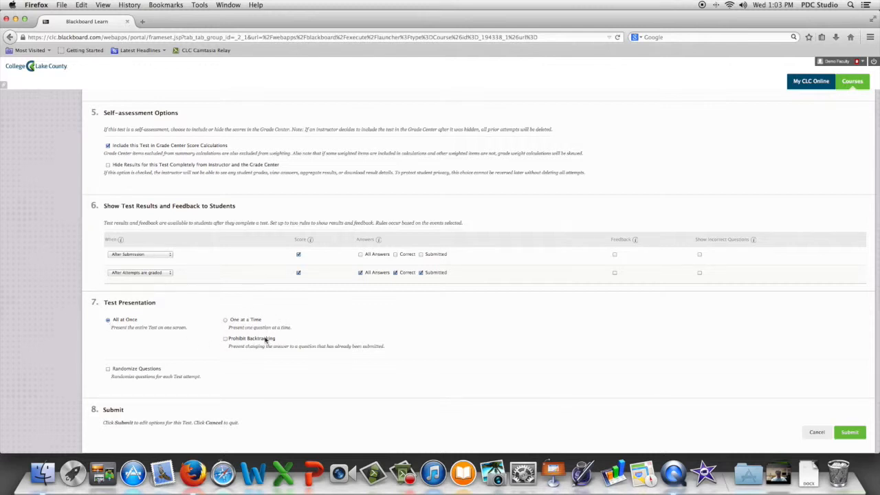
- Check Randomize Questions under Test Presentation
{"action": "left_click", "coordinate": [107, 368]}
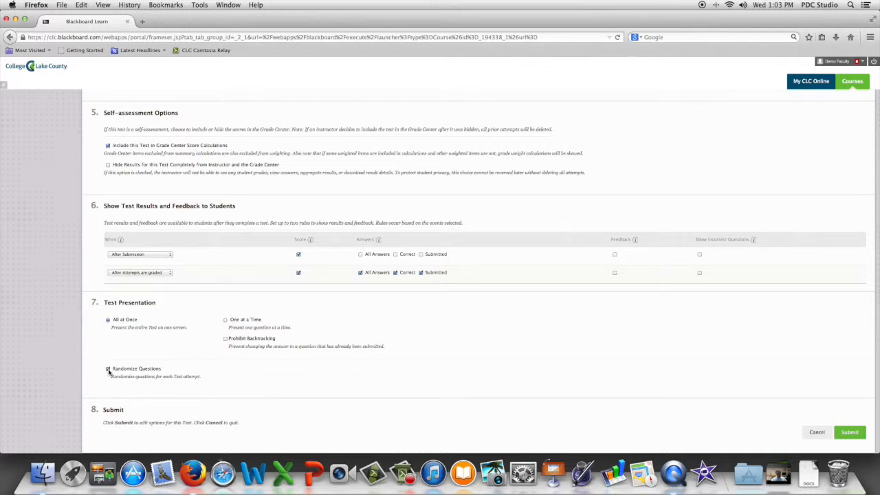
{"action": "left_click", "coordinate": [108, 369]}
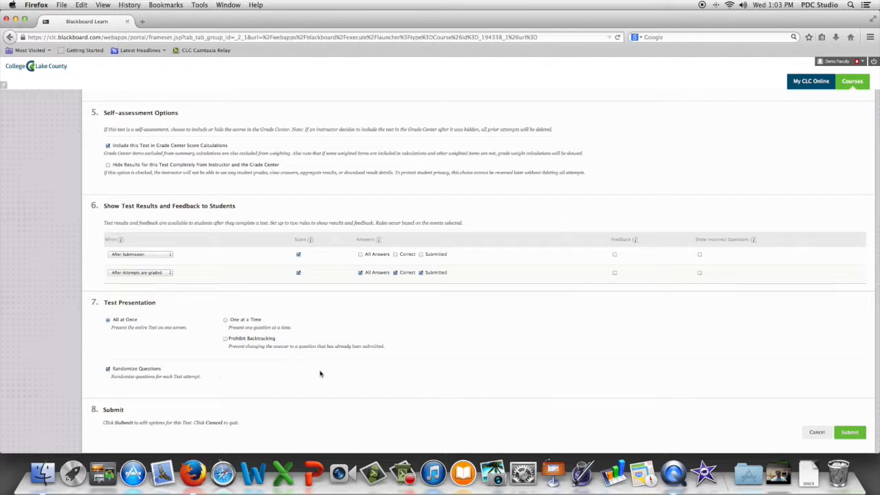